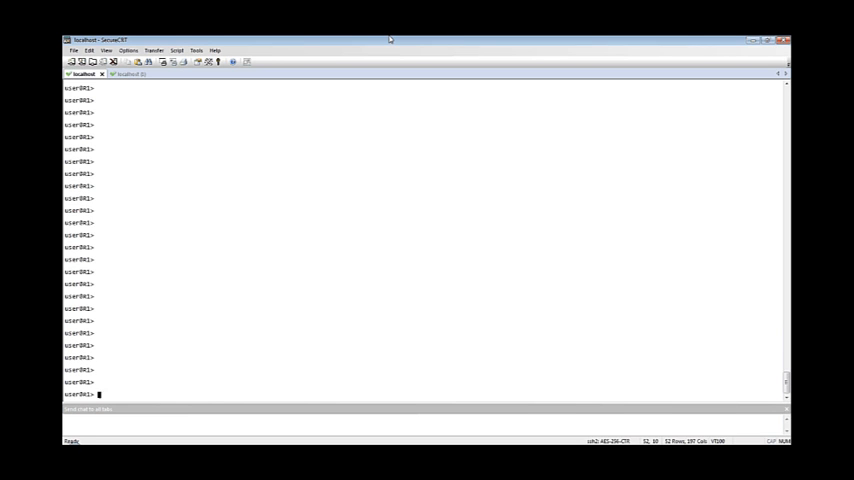
Step: Show R1's OSPF neighbor (Full) and its OSPF configuration with traceoptions and area 0.0.0.0
{"action": "type", "text": "show ospf neighbor"}
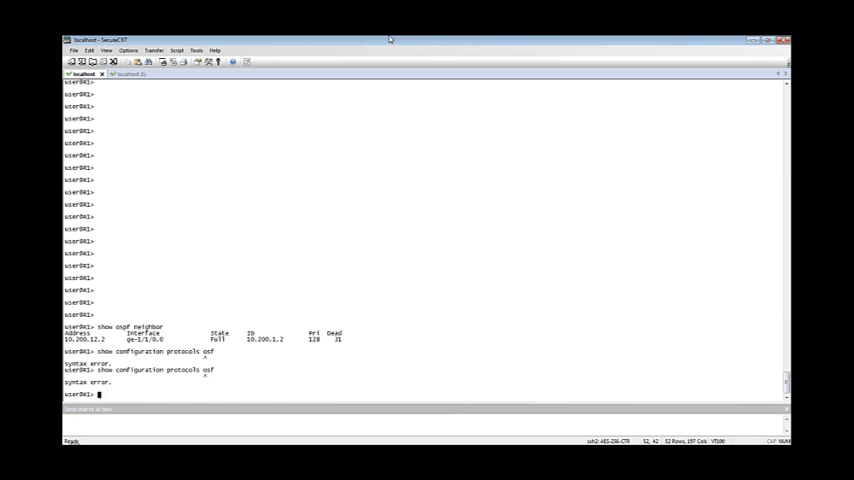
{"action": "type", "text": "show configuration protocols ospf"}
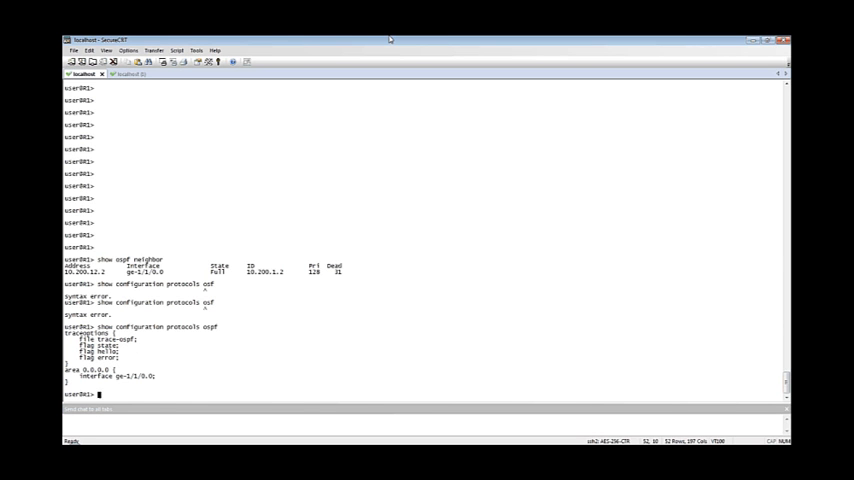
Step: Run 'show log trace-ospf' to list hellos received from 10.200.12.2
{"action": "type", "text": "s"}
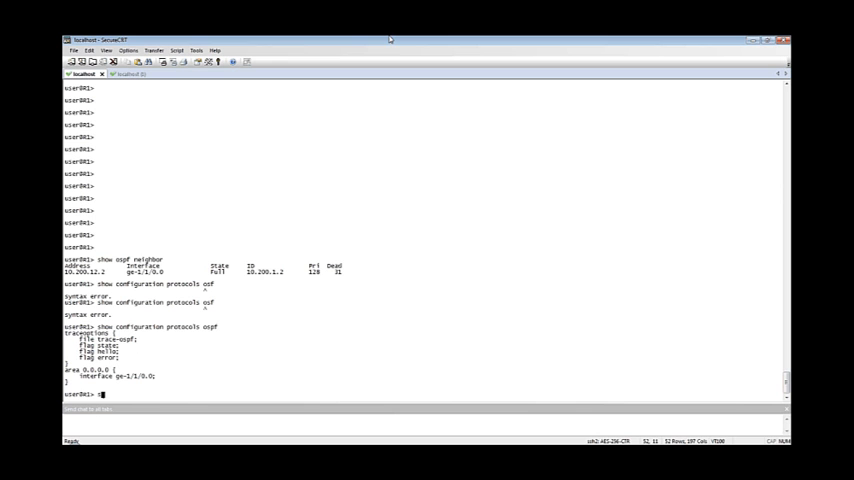
{"action": "type", "text": "show log trace-ospf"}
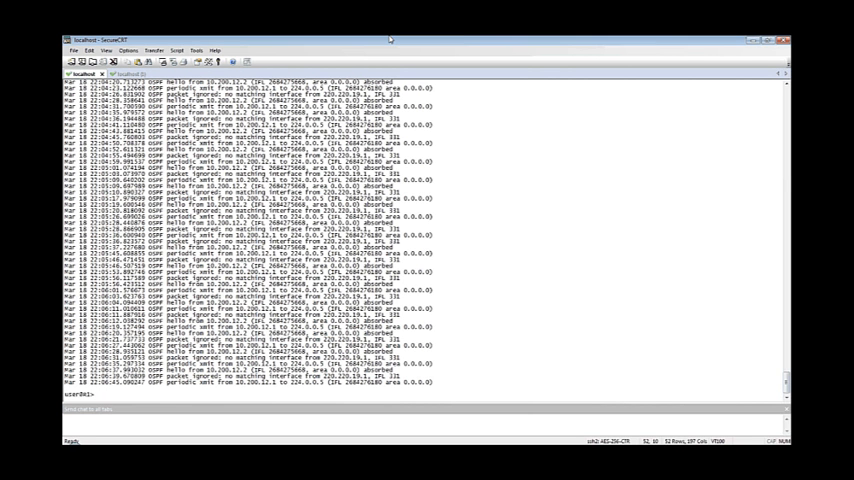
Step: Capture two detailed OSPF hellos on ge-1/1/0 (10s hello, 40s dead), then stop
{"action": "type", "text": "monitor"}
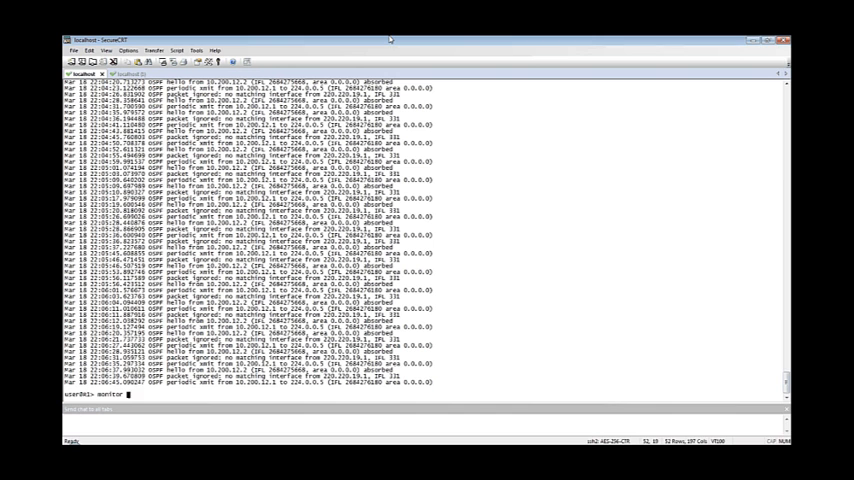
{"action": "type", "text": "traffic interface ge-1/1/0 de"}
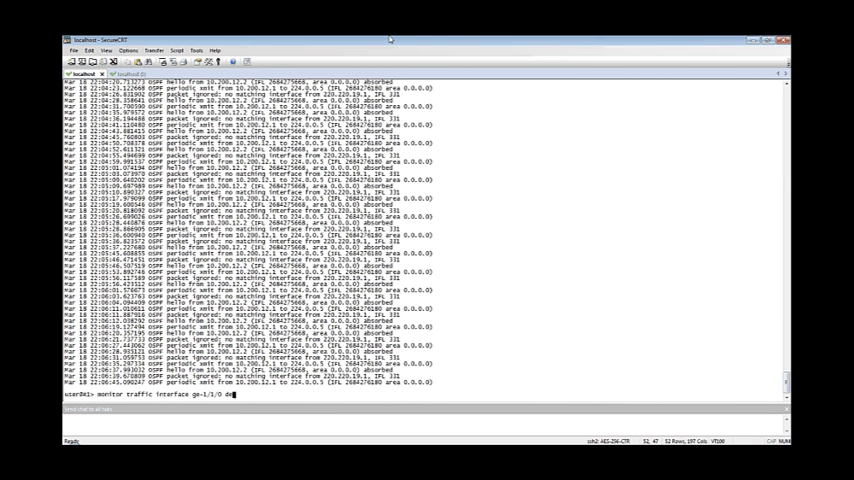
{"action": "type", "text": "tail"}
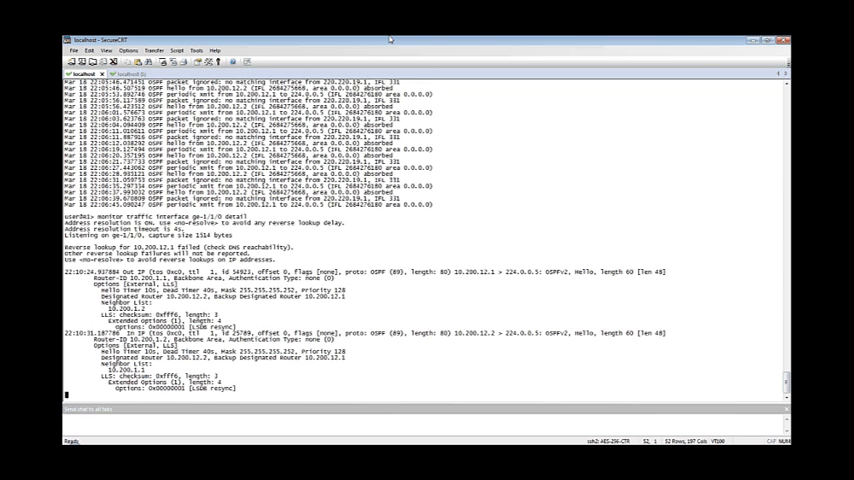
{"action": "key", "text": "ctrl+c"}
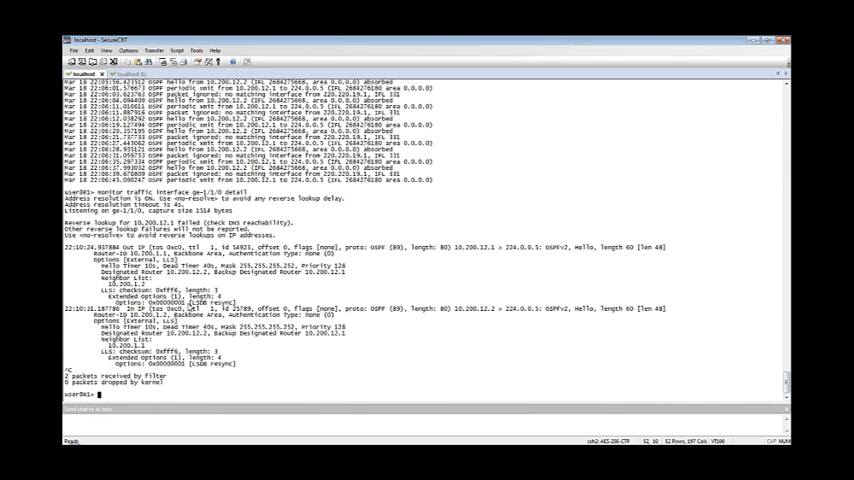
{"action": "double_click", "coordinate": [110, 302]}
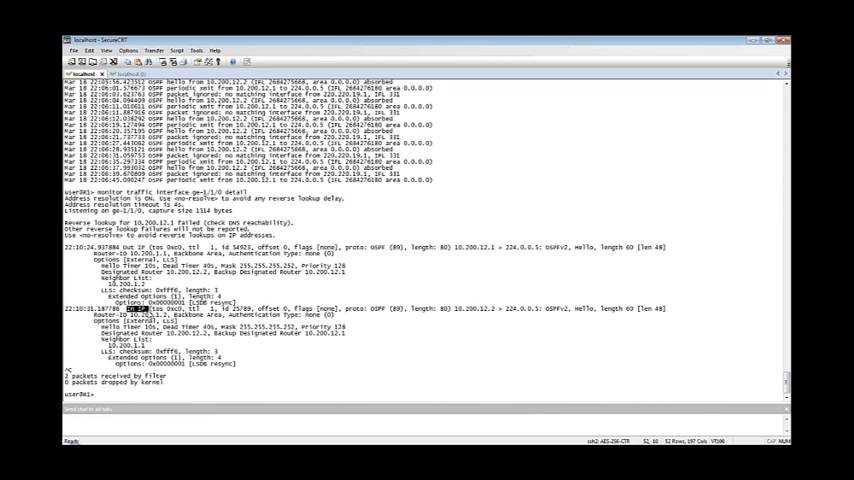
{"action": "mouse_move", "coordinate": [478, 328]}
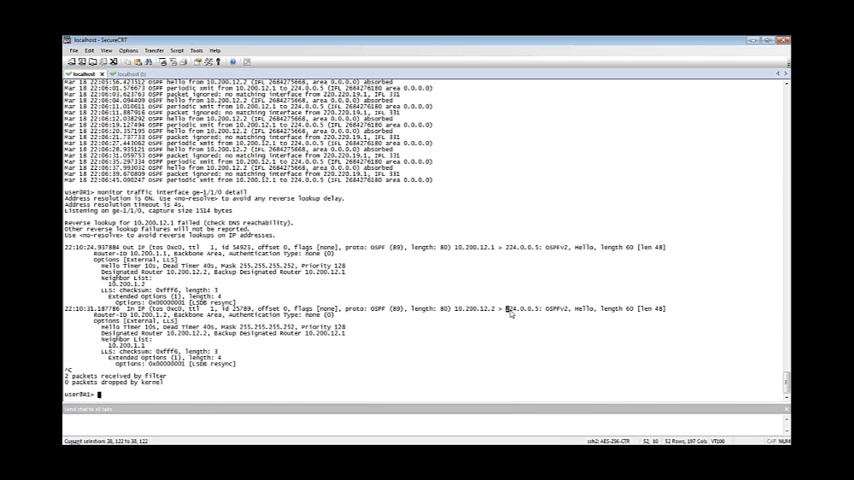
{"action": "double_click", "coordinate": [518, 308]}
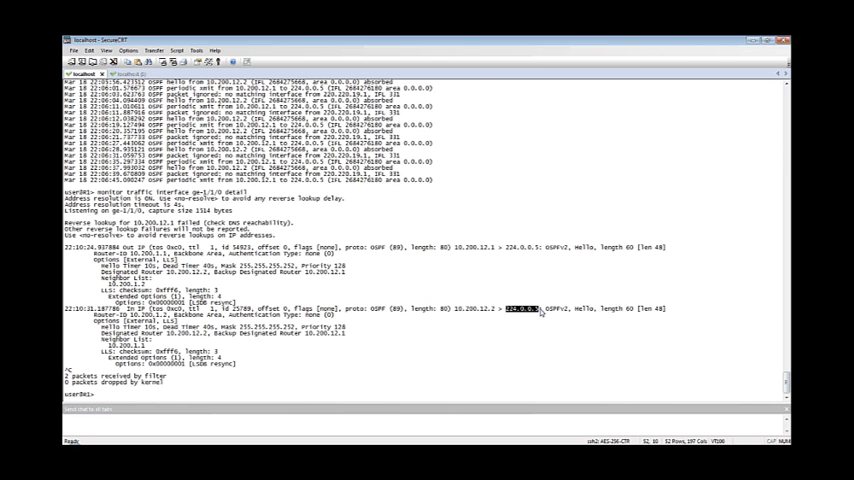
{"action": "mouse_move", "coordinate": [540, 316]}
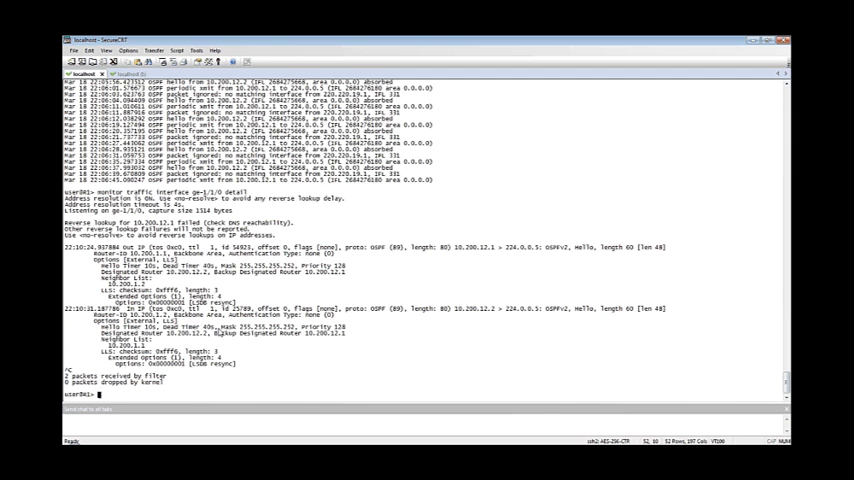
Step: Rerun 'show ospf neighbor' on R1 several times to watch the dead timer reset
{"action": "type", "text": "show ospf neighbor"}
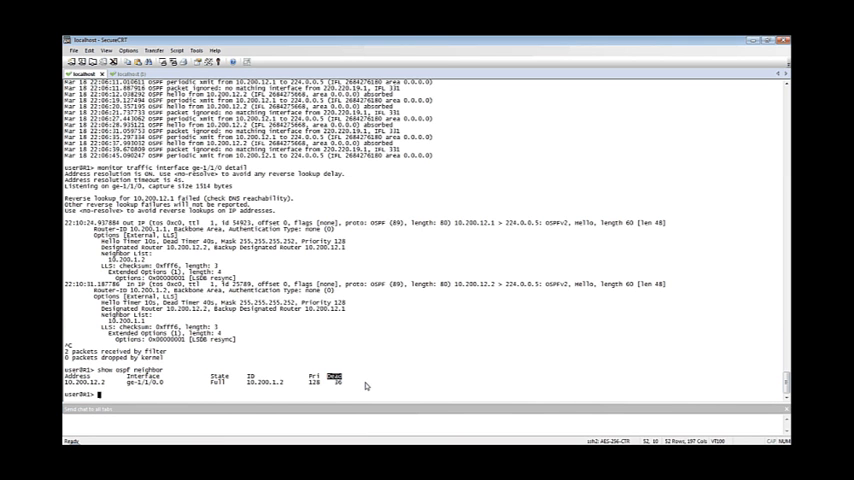
{"action": "type", "text": "show ospf neighbor"}
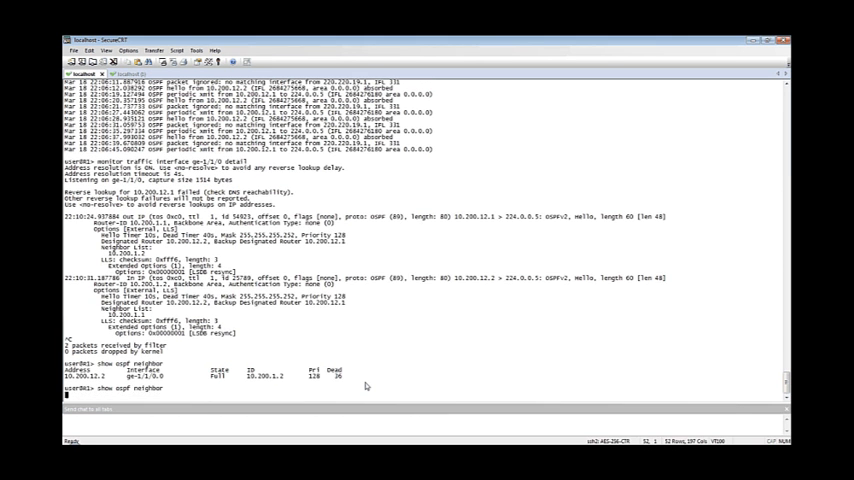
{"action": "key", "text": "Return"}
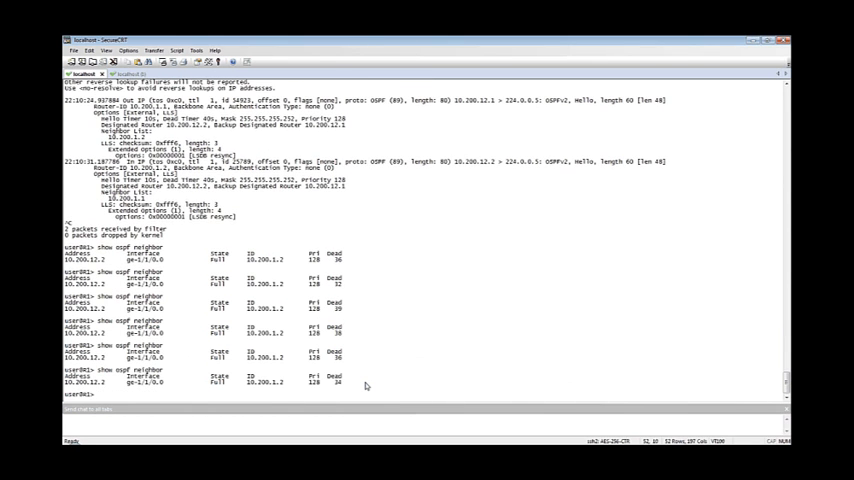
{"action": "type", "text": "show ospf neighbor"}
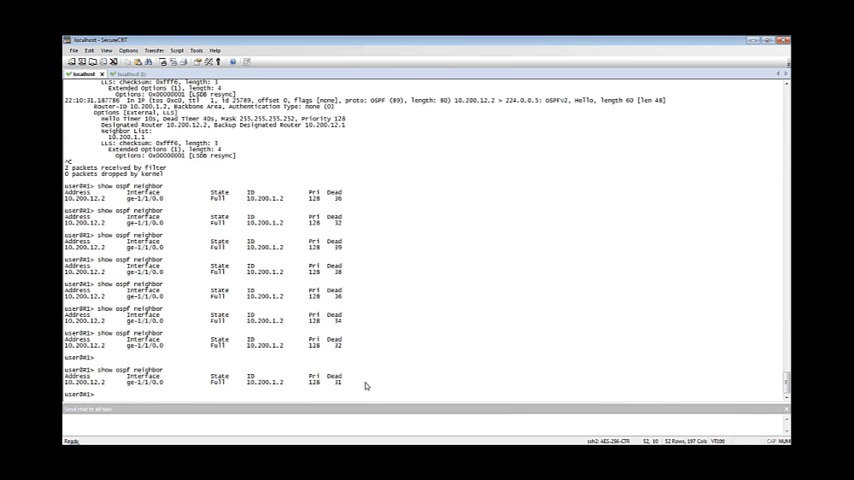
{"action": "scroll", "scroll_direction": "down", "scroll_amount": 3}
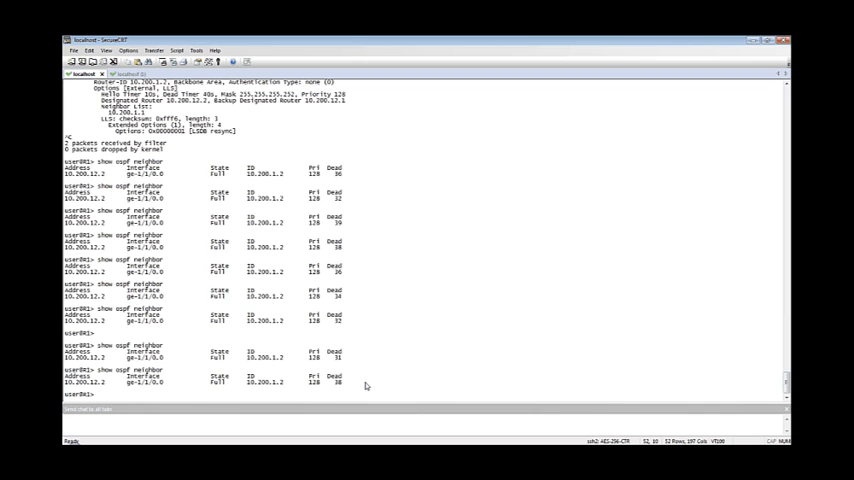
{"action": "scroll", "scroll_direction": "down", "scroll_amount": 3}
{"action": "type", "text": "show ospf neighbor"}
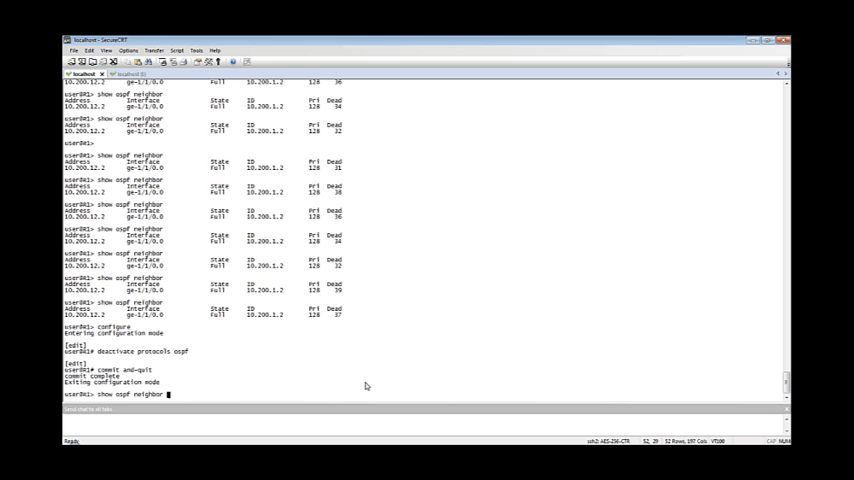
Step: Recheck neighbors after OSPF deactivation, then watch R2's neighbor dead timer drop to 20
{"action": "key", "text": "Return"}
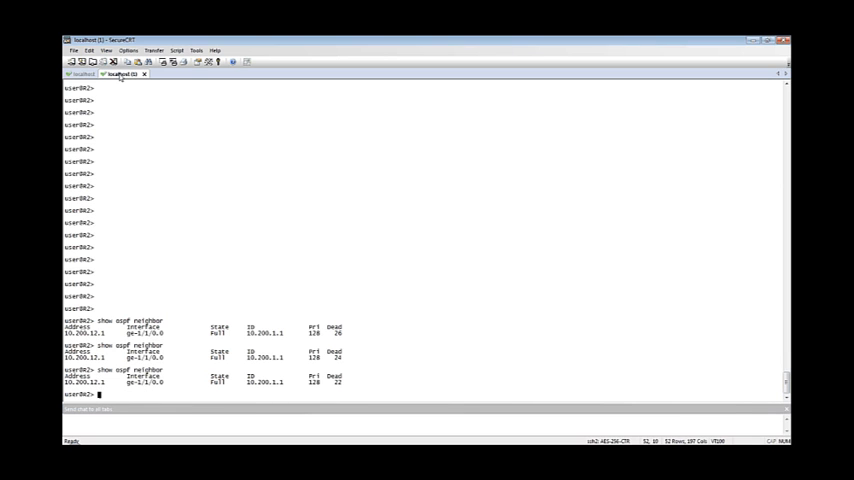
{"action": "key", "text": "Enter"}
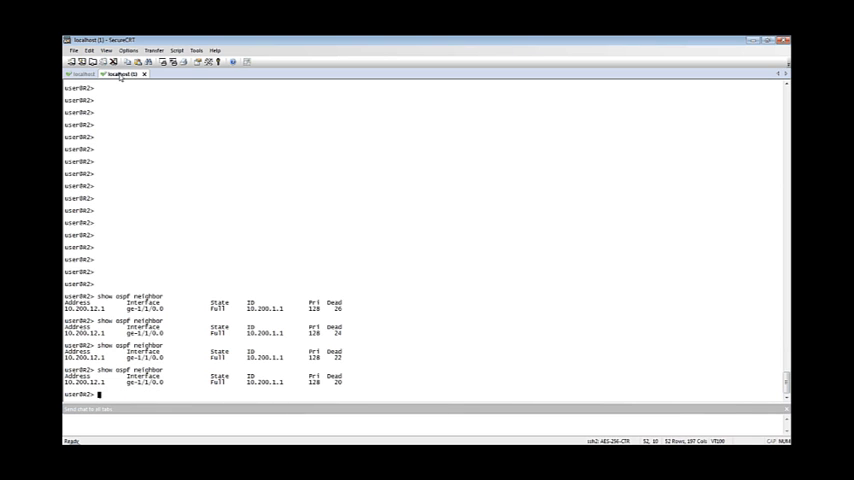